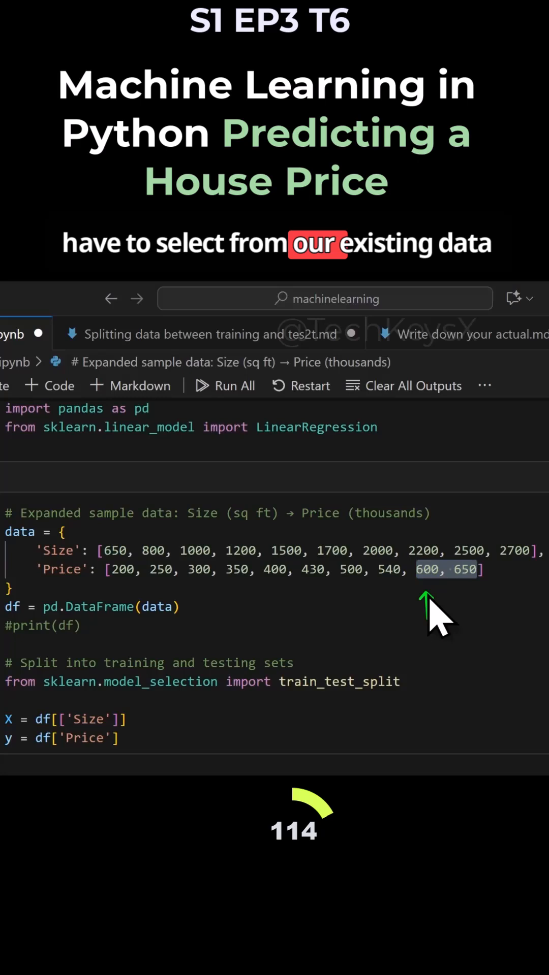
{"action": "mouse_move", "coordinate": [479, 640]}
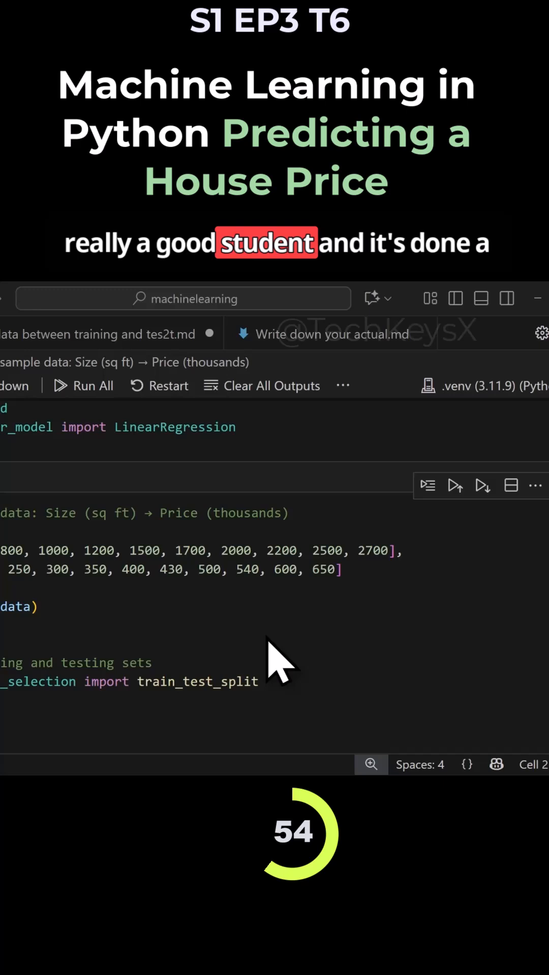
{"action": "mouse_move", "coordinate": [293, 644]}
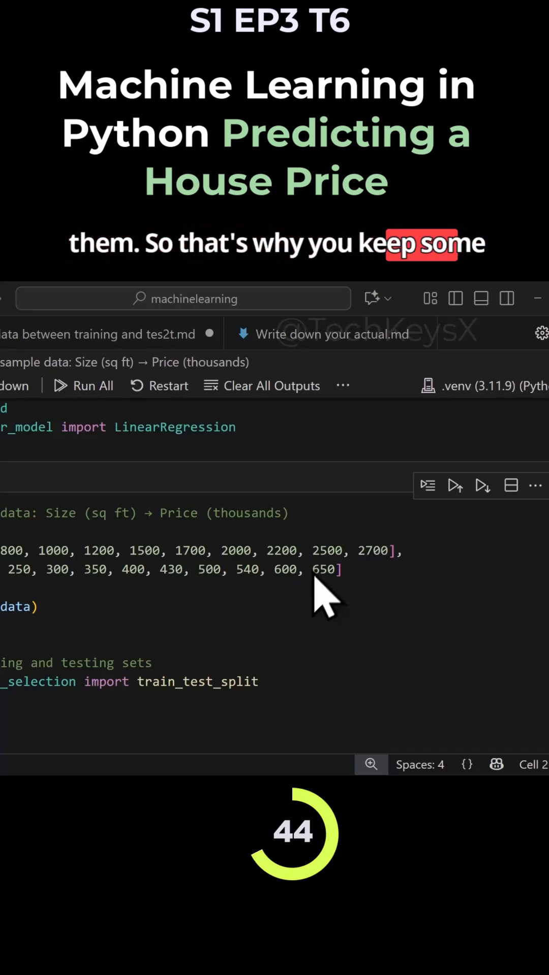
{"action": "left_click_drag", "start_coordinate": [317, 567], "coordinate": [389, 568]}
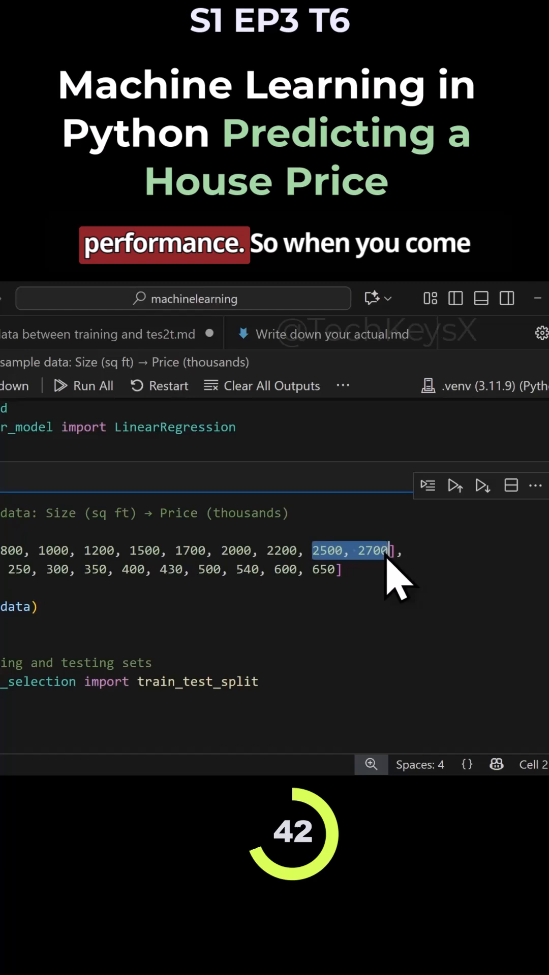
{"action": "scroll", "scroll_direction": "down", "scroll_amount": 3}
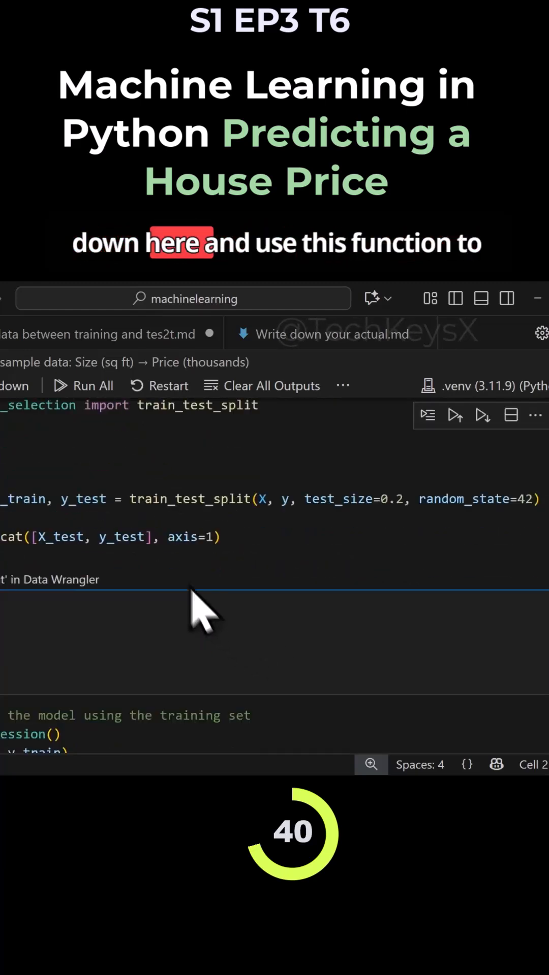